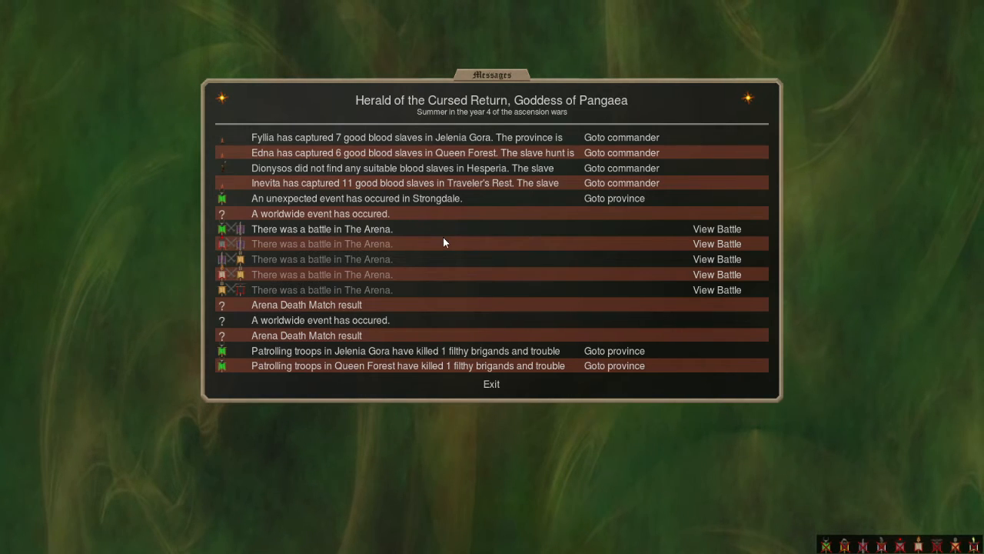
mouse_move(715, 229)
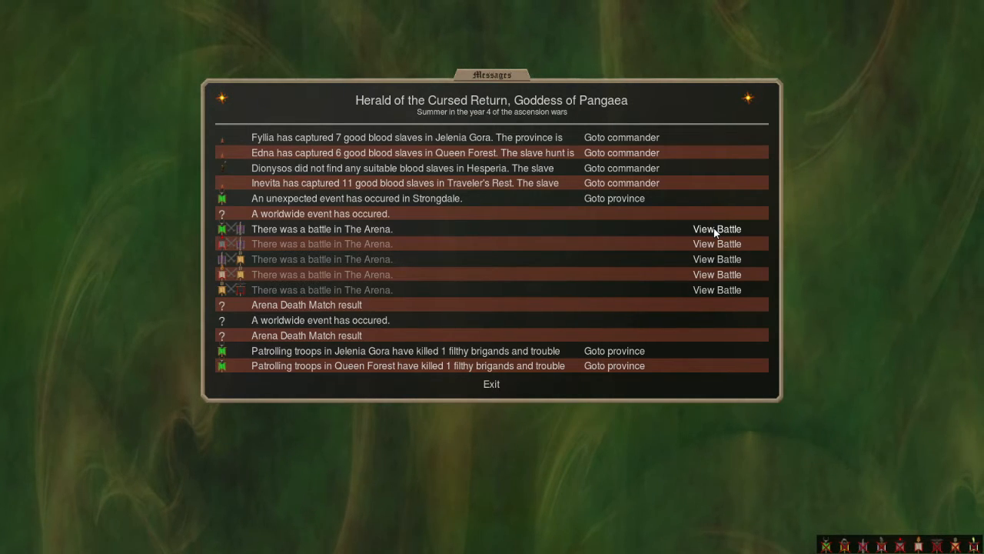
mouse_move(581, 252)
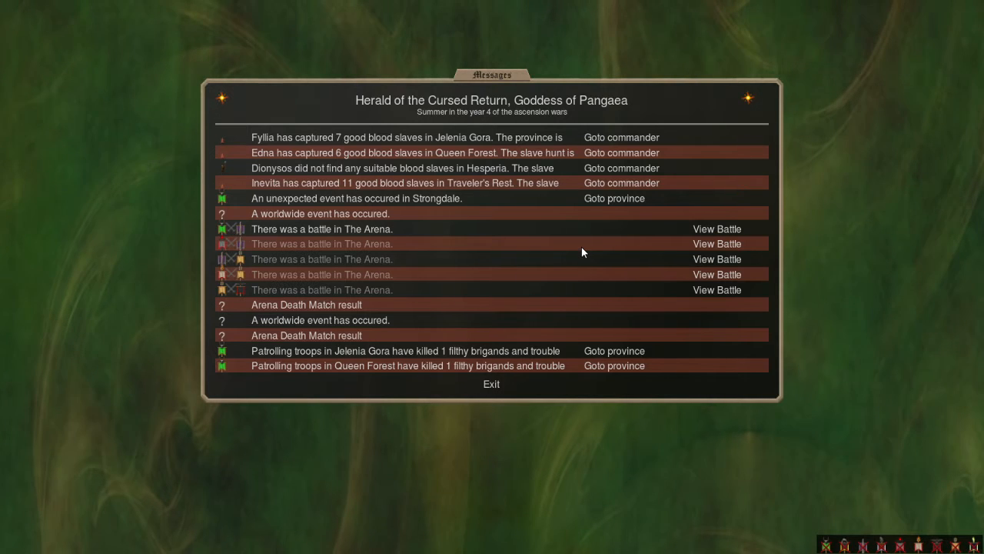
mouse_move(667, 234)
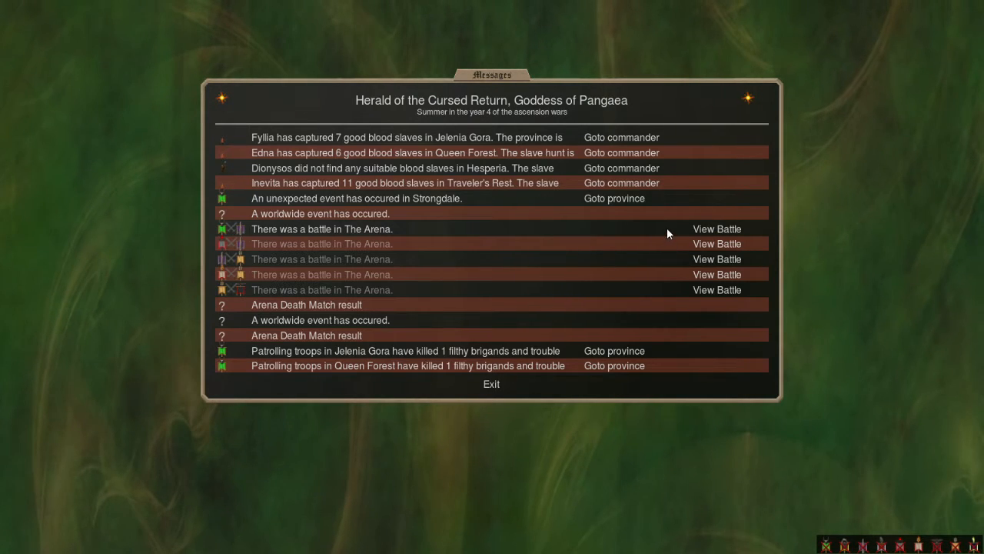
mouse_move(720, 237)
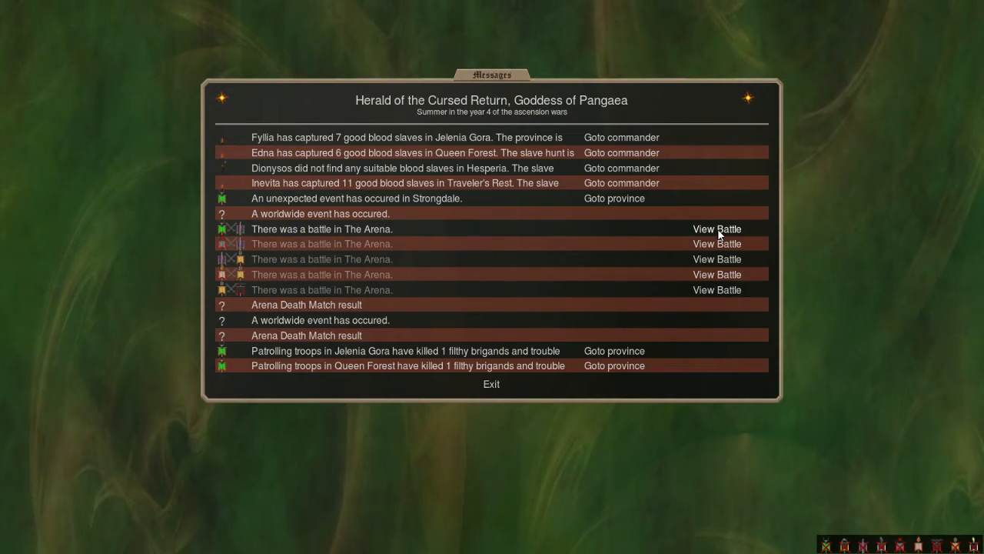
Step: Watch the first arena battle and view the Morrigan queen's stats and equipment
left_click(717, 227)
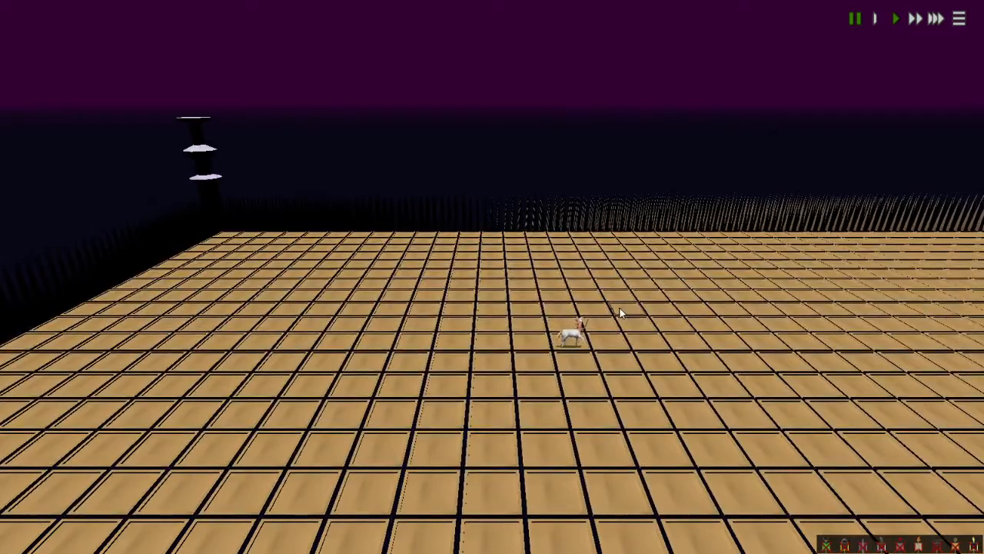
left_click(572, 326)
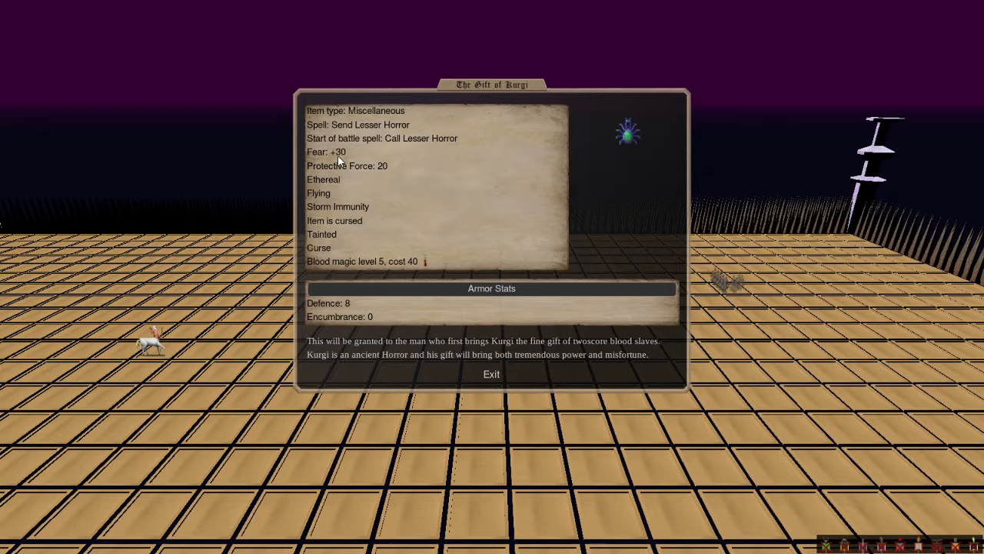
mouse_move(319, 193)
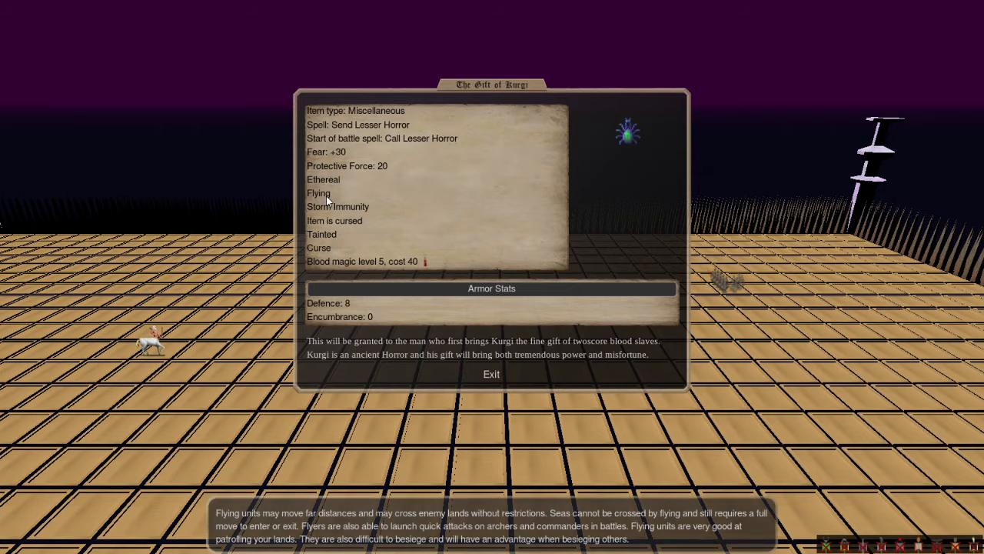
mouse_move(349, 171)
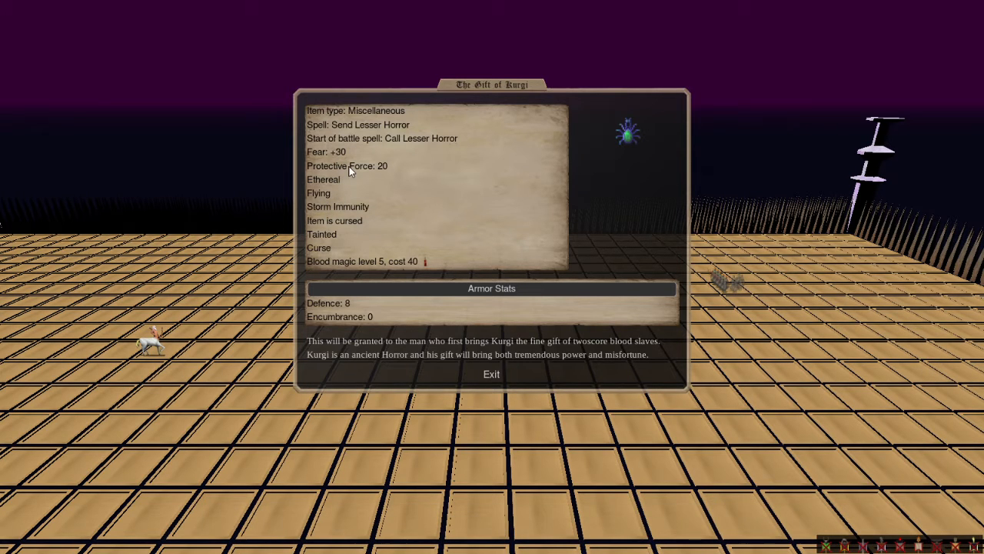
mouse_move(422, 206)
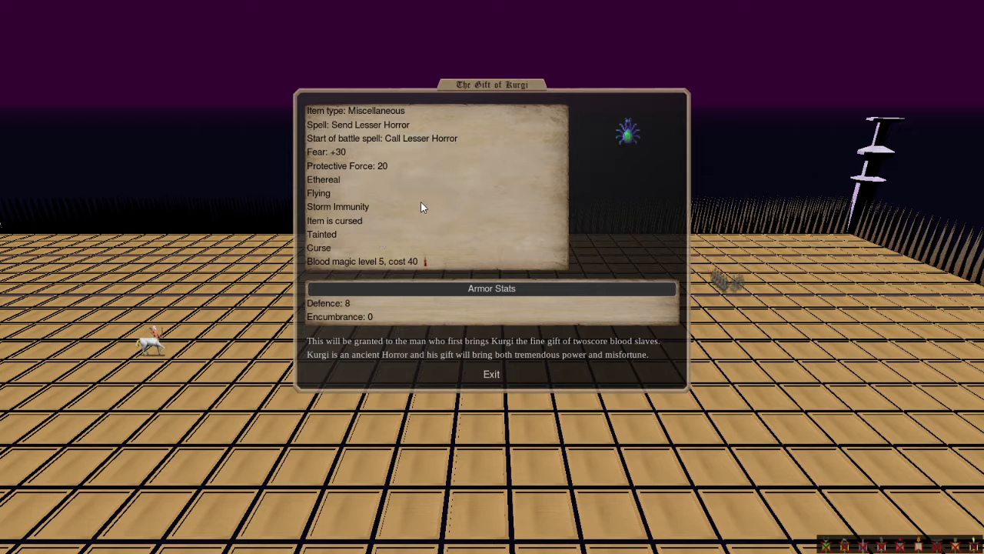
mouse_move(436, 203)
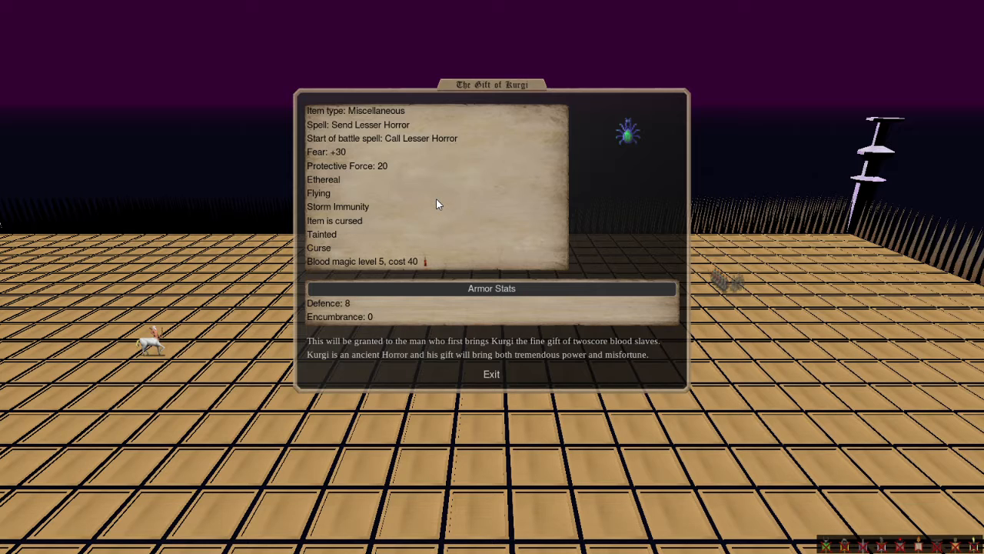
mouse_move(408, 150)
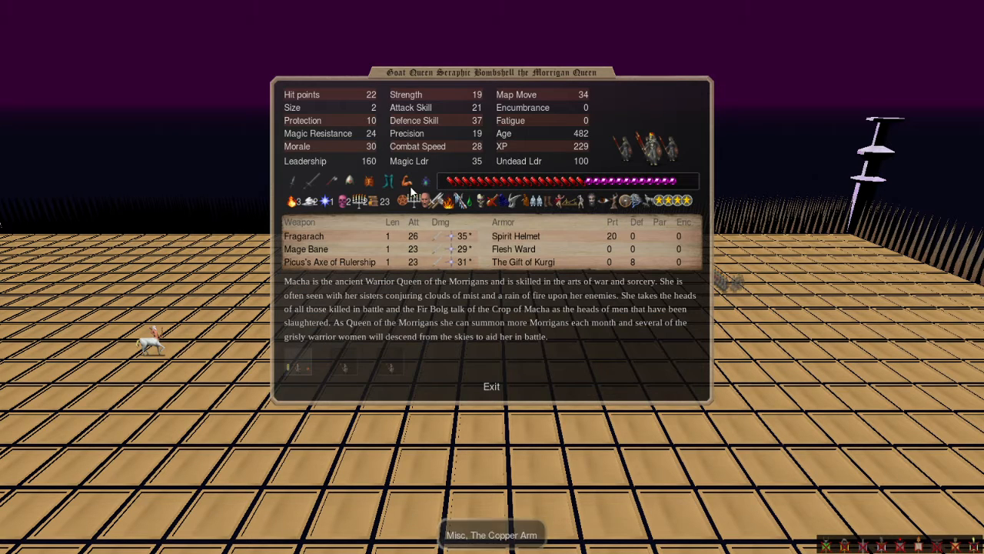
mouse_move(369, 182)
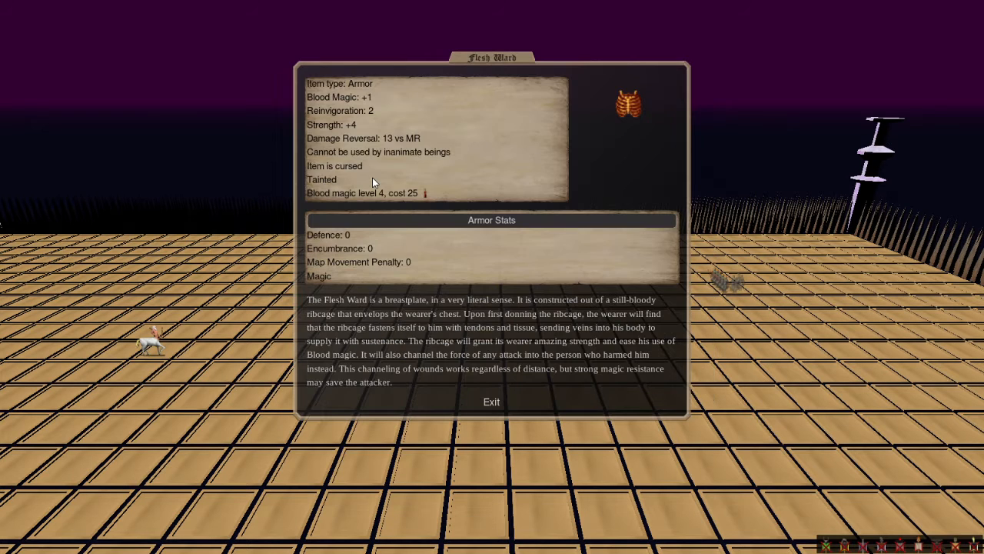
mouse_move(376, 157)
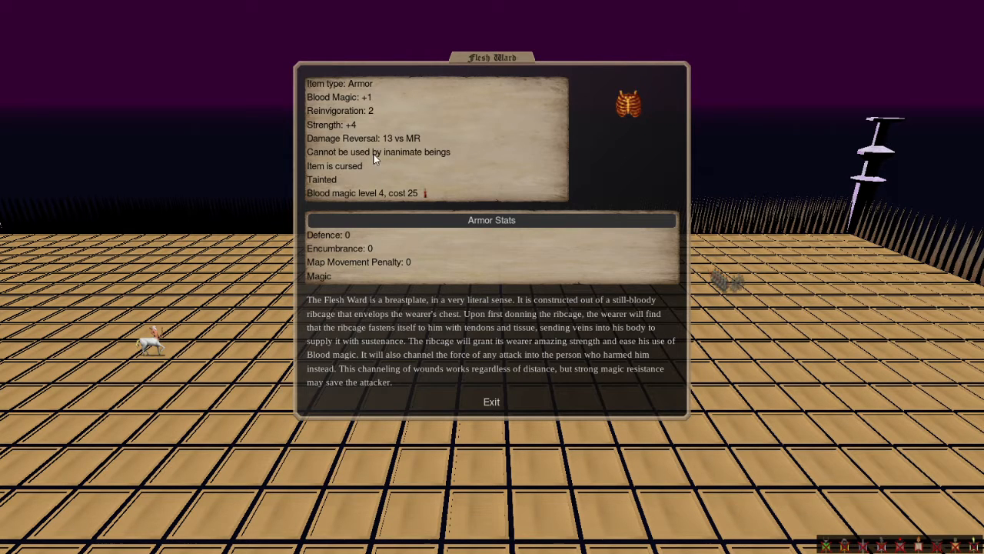
mouse_move(372, 186)
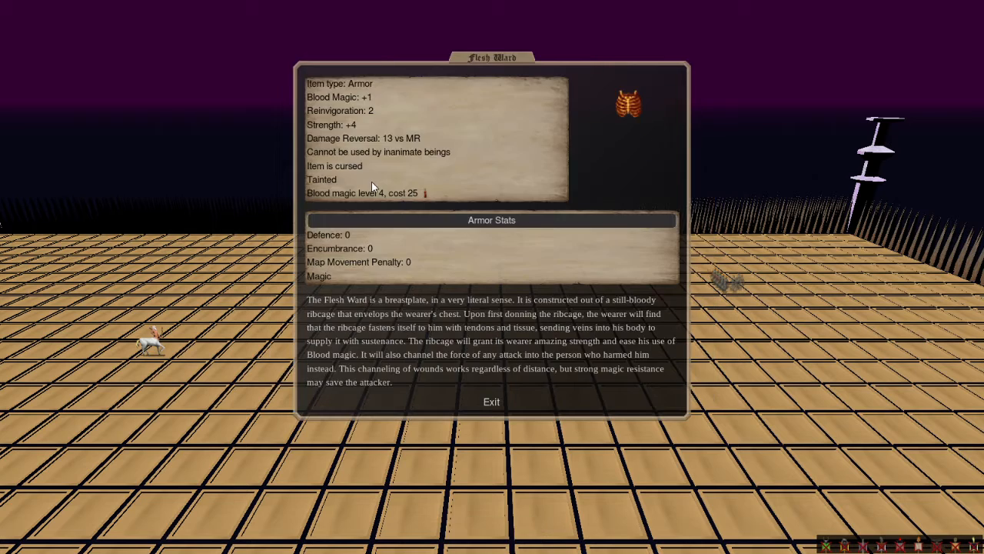
mouse_move(400, 237)
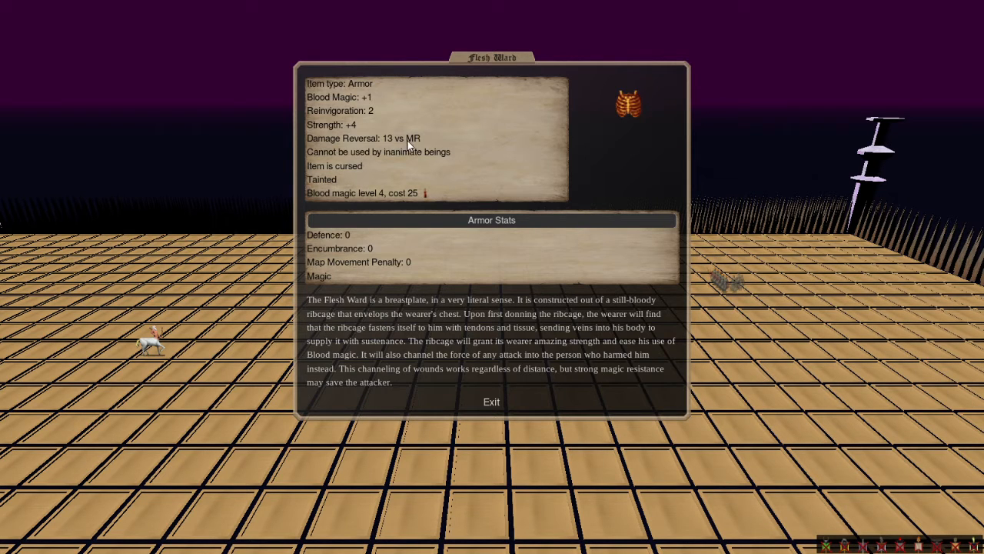
mouse_move(483, 214)
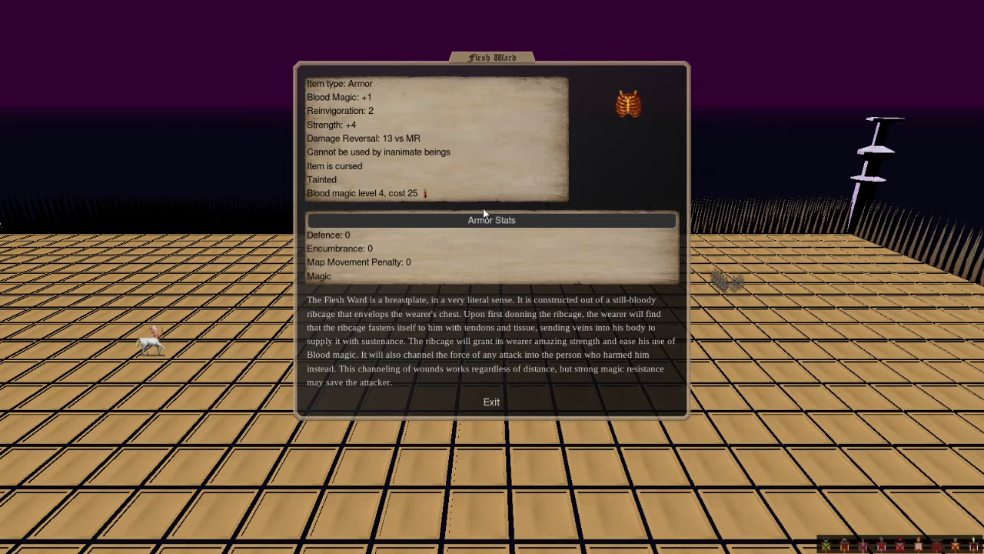
mouse_move(454, 162)
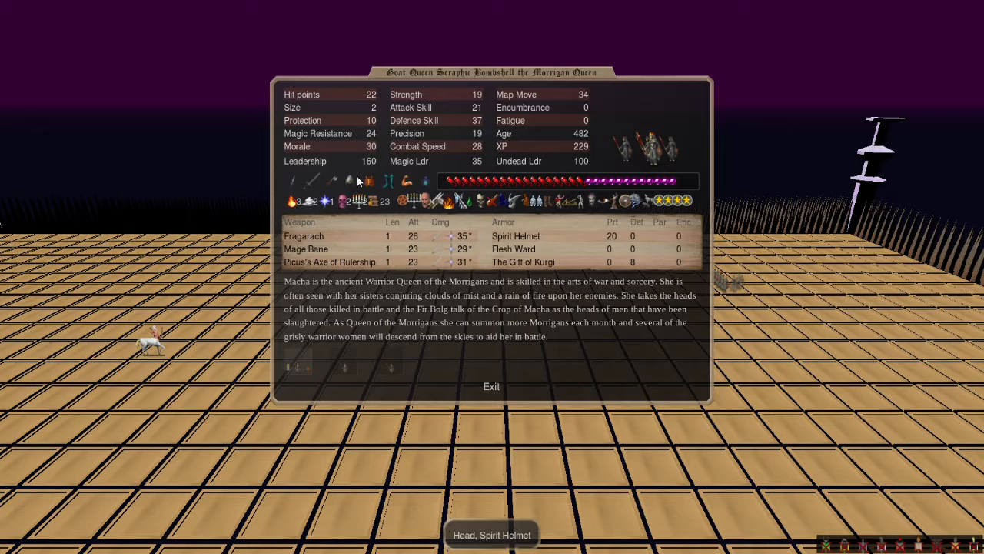
left_click(330, 262)
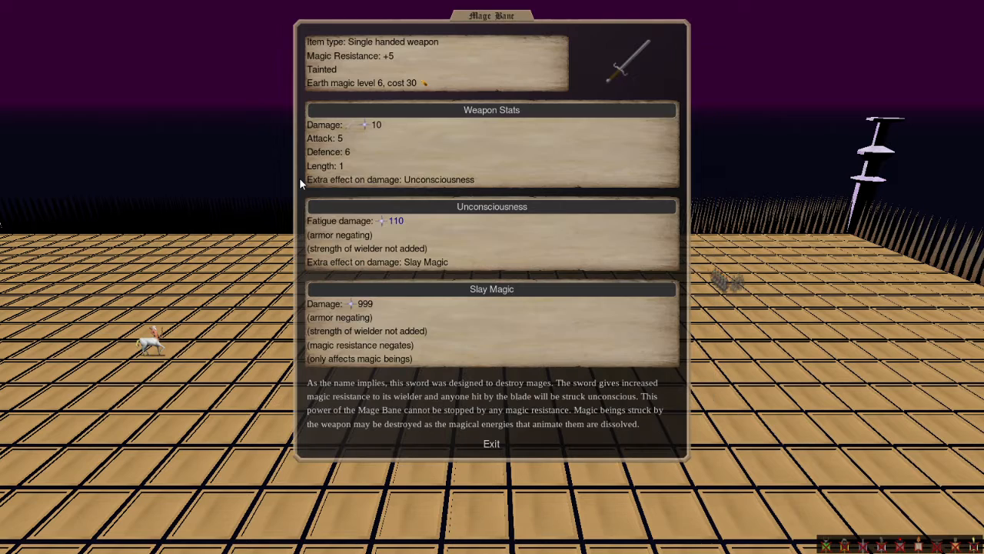
left_click(492, 443)
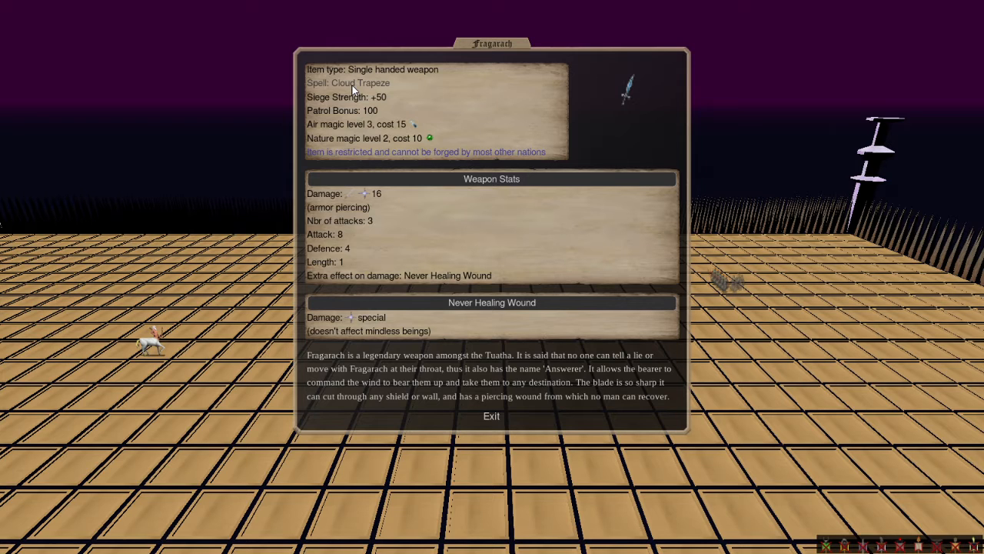
mouse_move(428, 191)
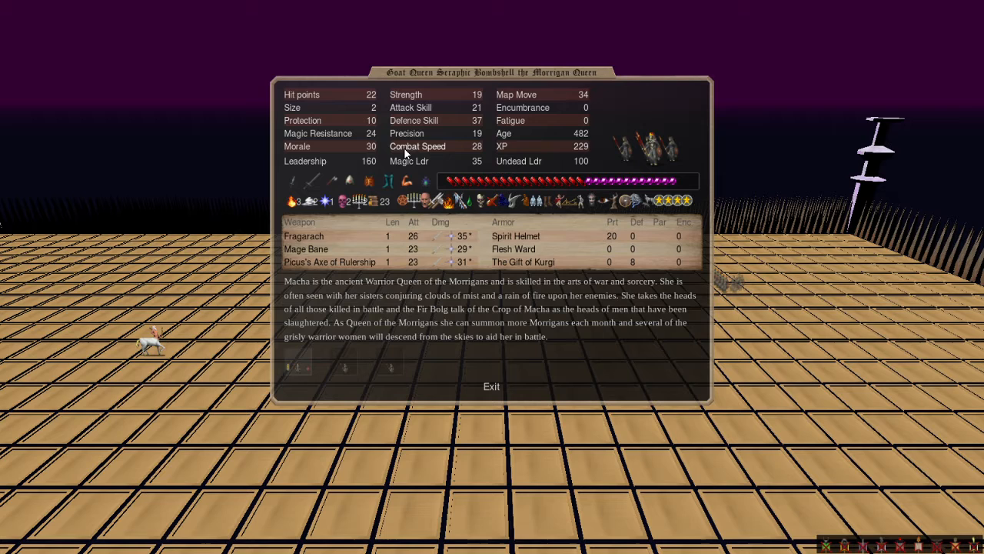
mouse_move(372, 237)
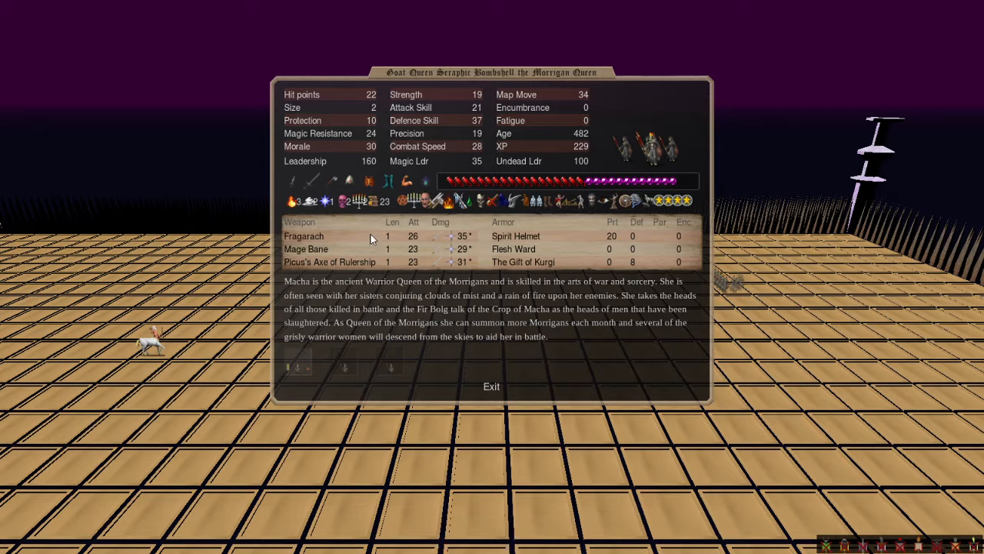
mouse_move(646, 202)
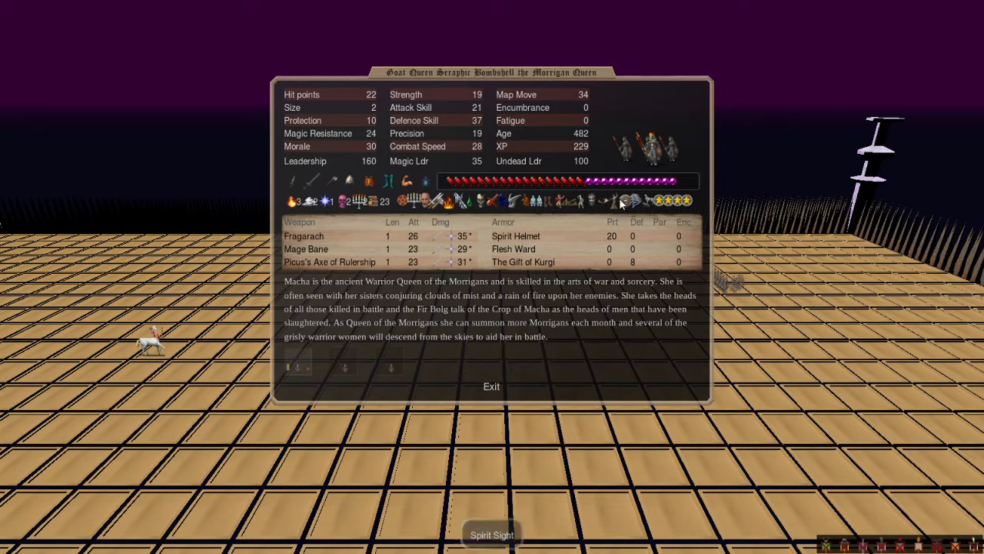
mouse_move(323, 300)
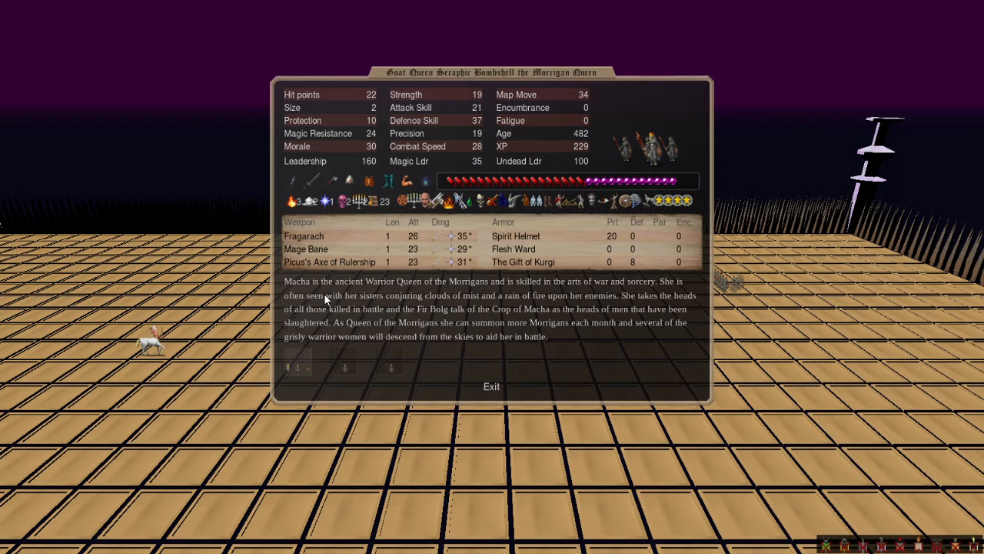
mouse_move(160, 350)
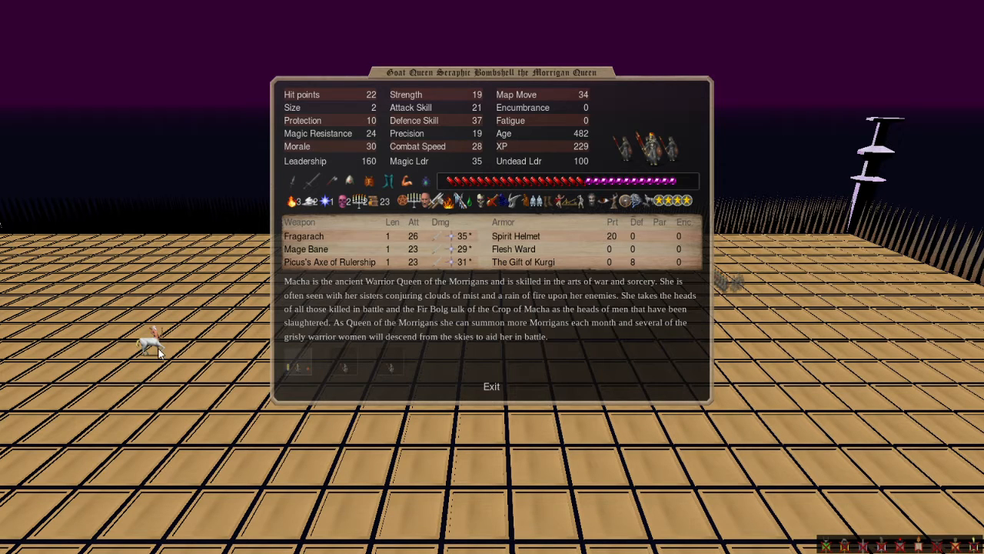
mouse_move(197, 352)
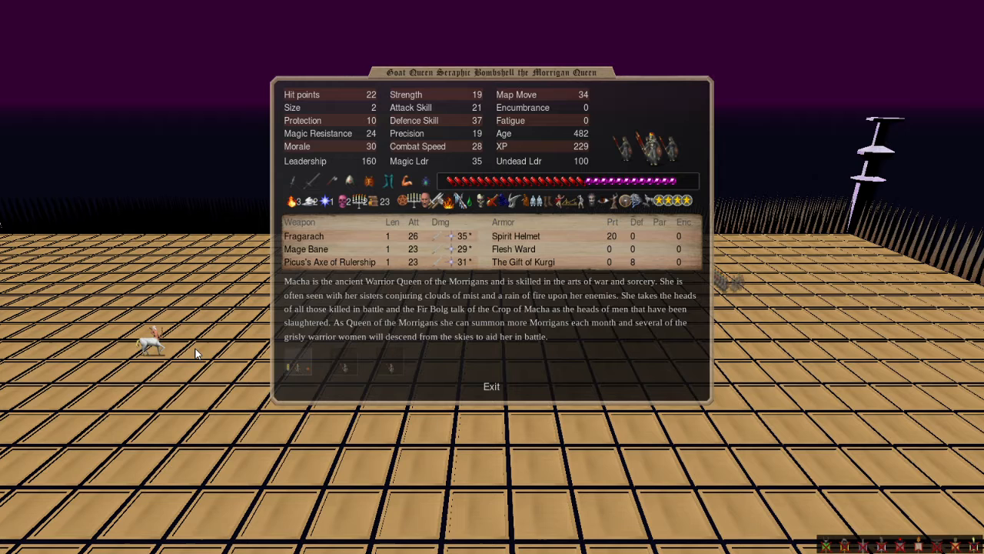
mouse_move(163, 355)
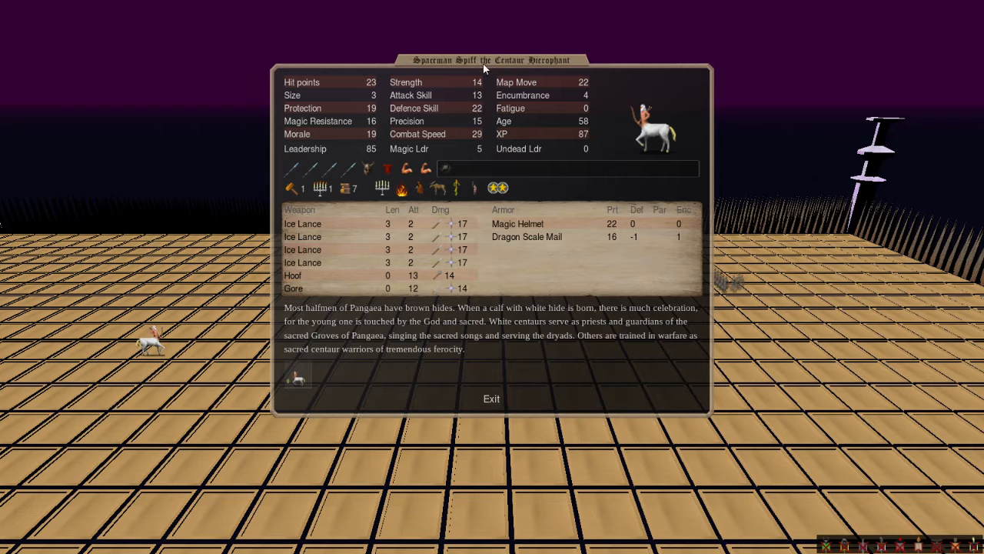
mouse_move(295, 175)
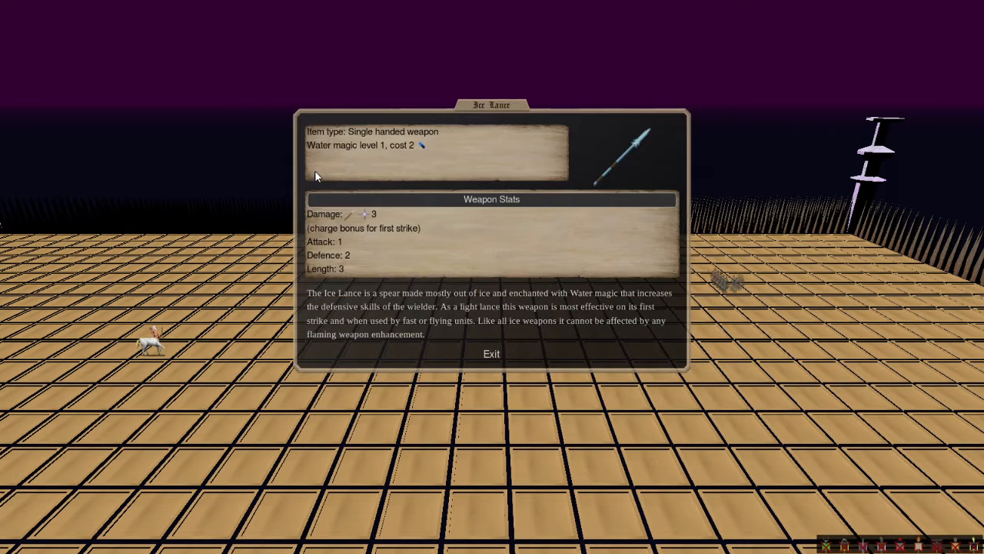
mouse_move(338, 175)
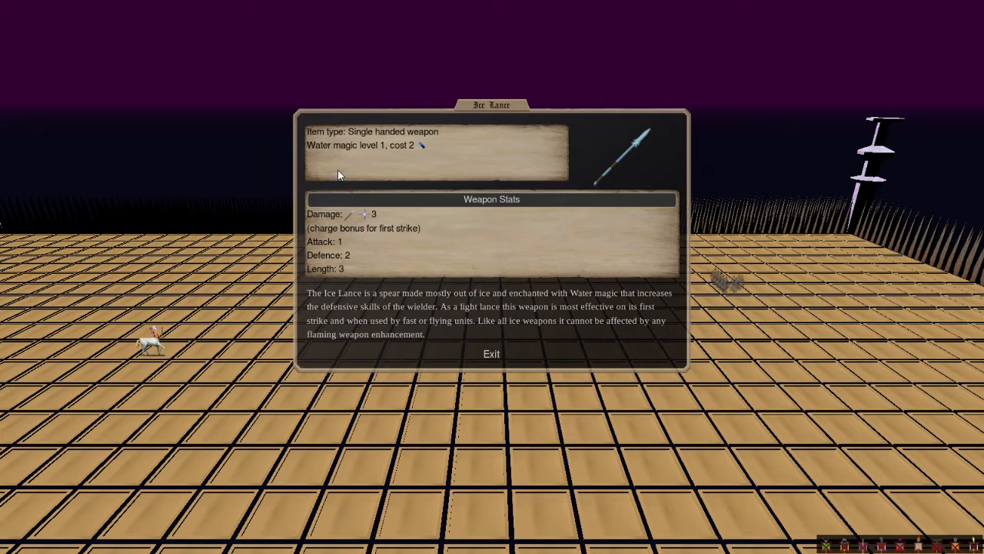
mouse_move(385, 147)
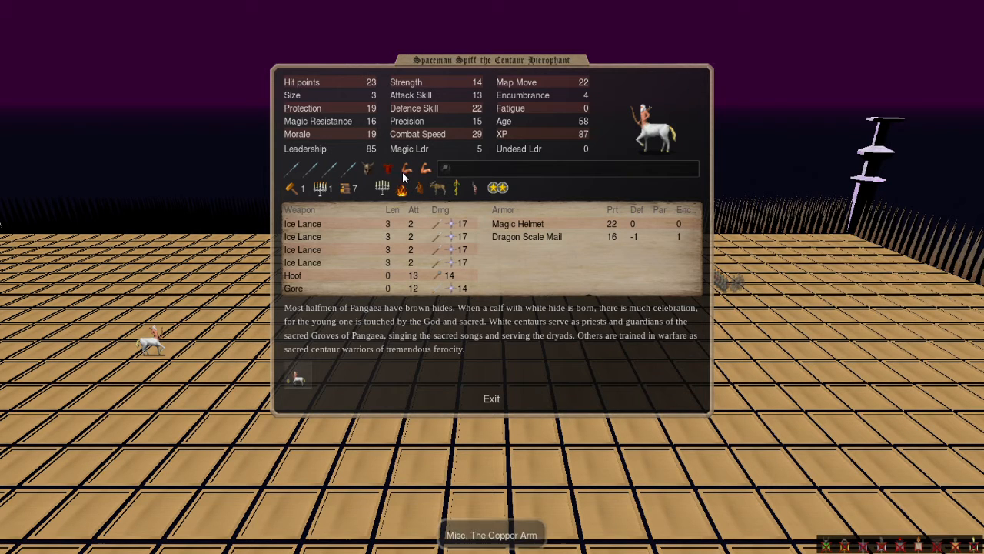
Step: Inspect the centaur hierophant's Ice Lance and return to the unit screen
left_click(492, 398)
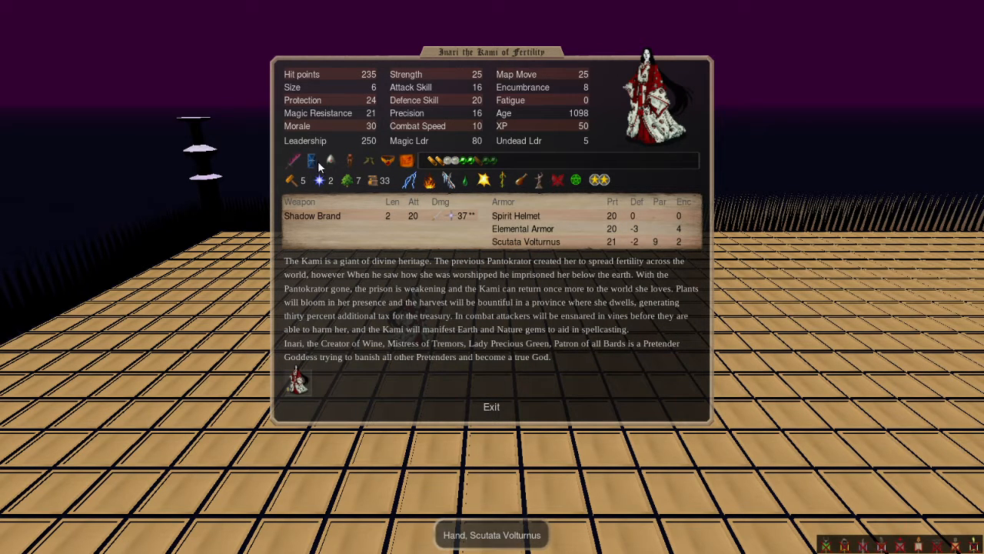
mouse_move(316, 162)
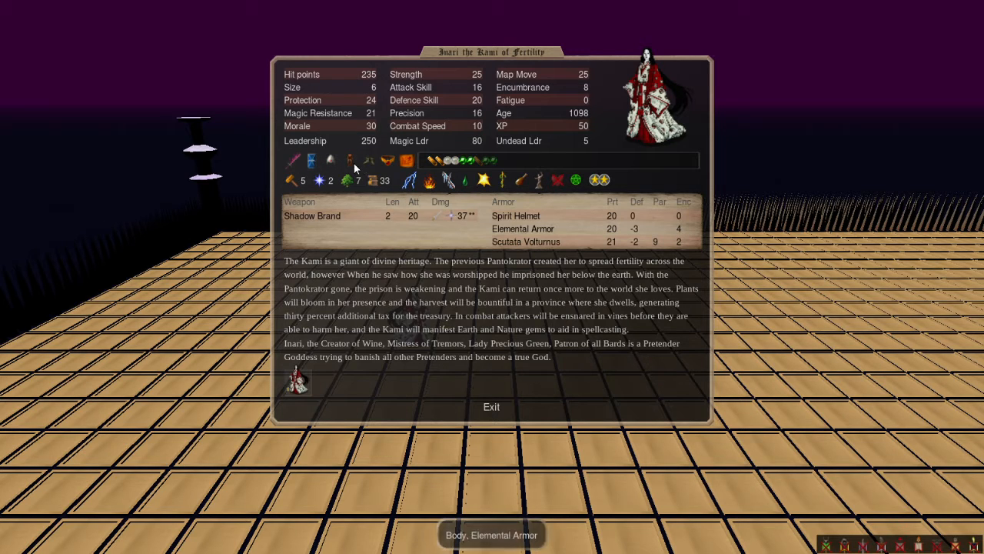
mouse_move(388, 160)
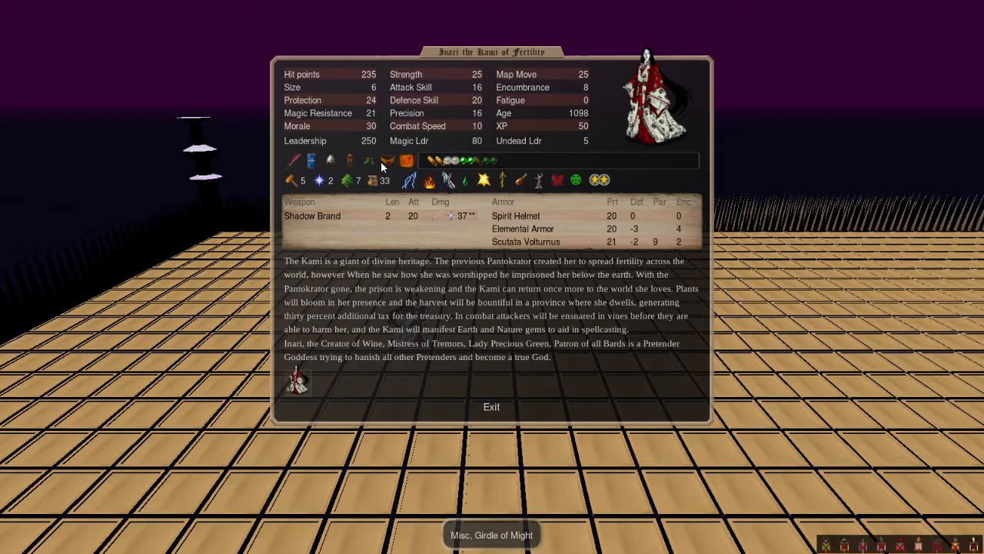
Step: Inspect the Girdle of Might on Inari, the Kami of Fertility
left_click(491, 406)
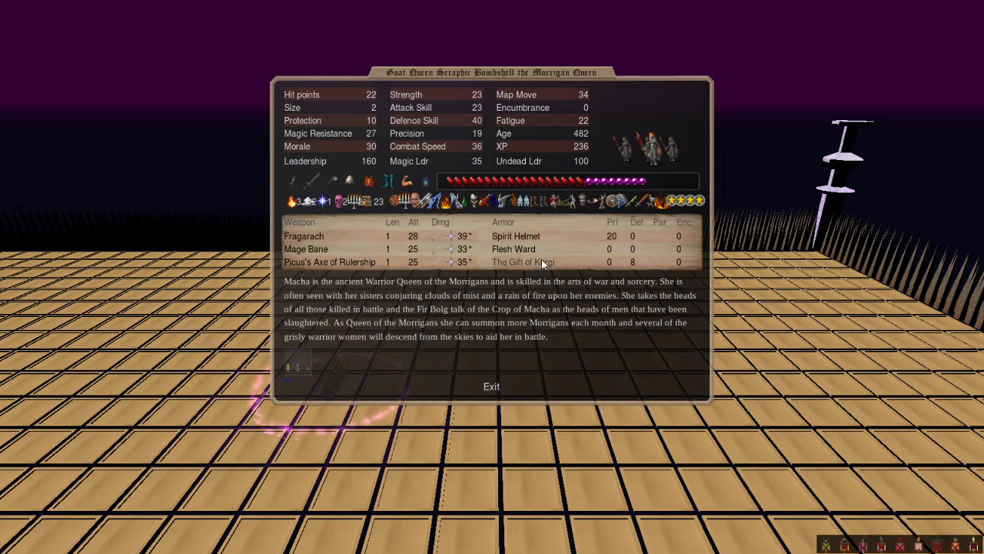
mouse_move(536, 249)
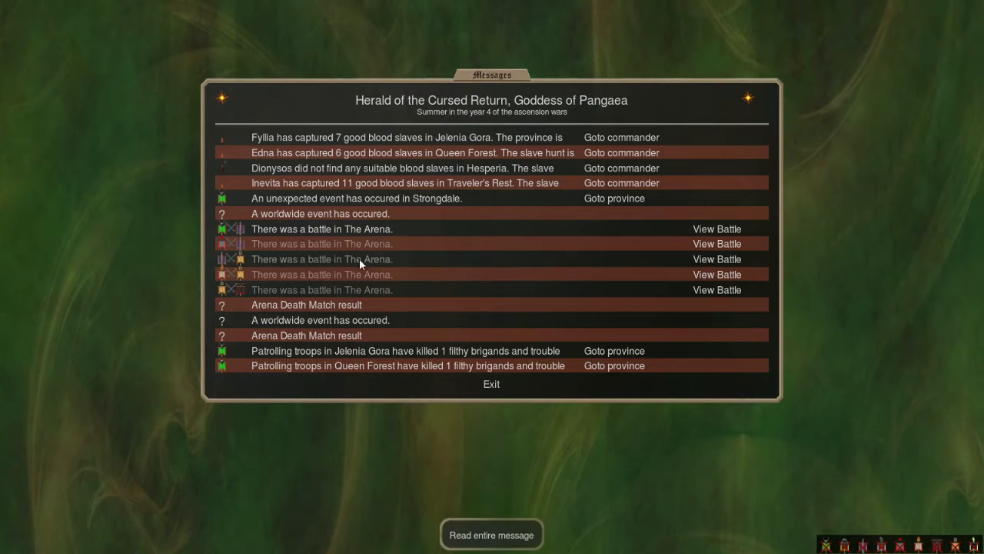
Step: Watch the next arena battle and inspect the Tetrachite's Shield of Fate, Cutlass of Piercing and Lifelong Protection
left_click(716, 258)
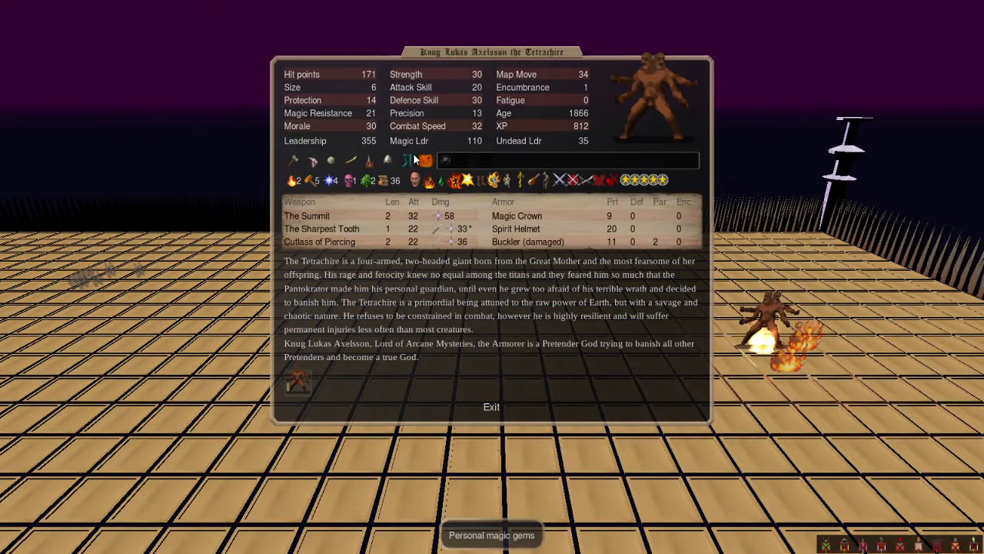
left_click(321, 228)
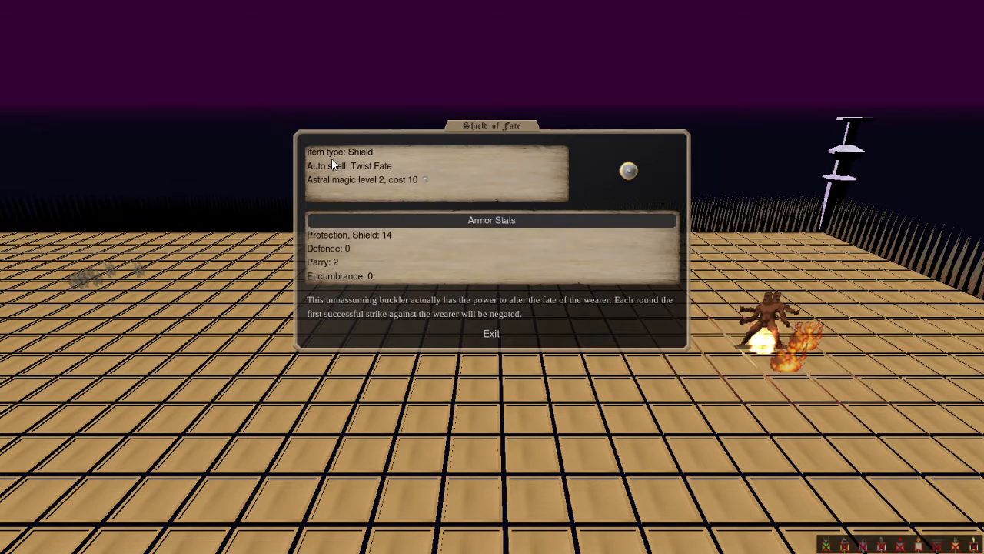
left_click(492, 332)
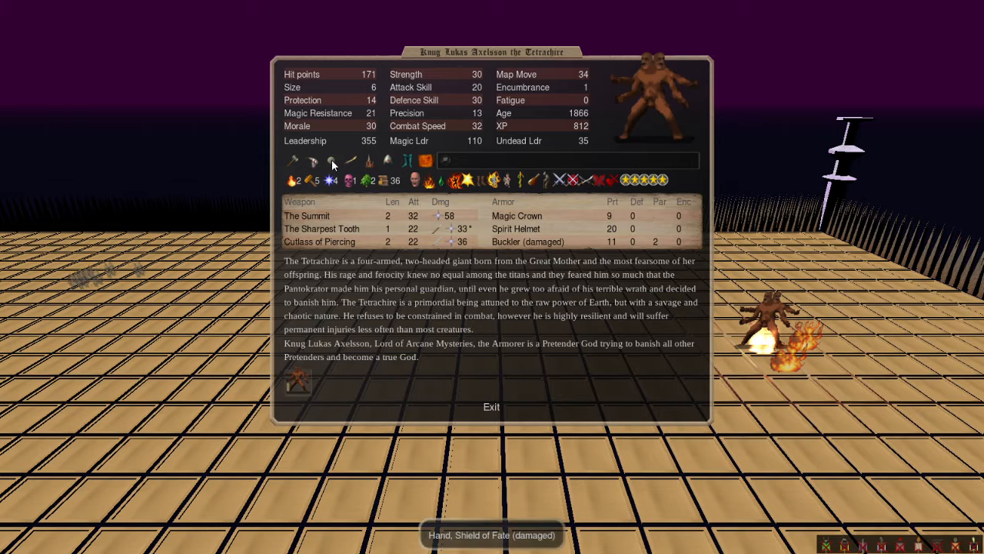
mouse_move(352, 161)
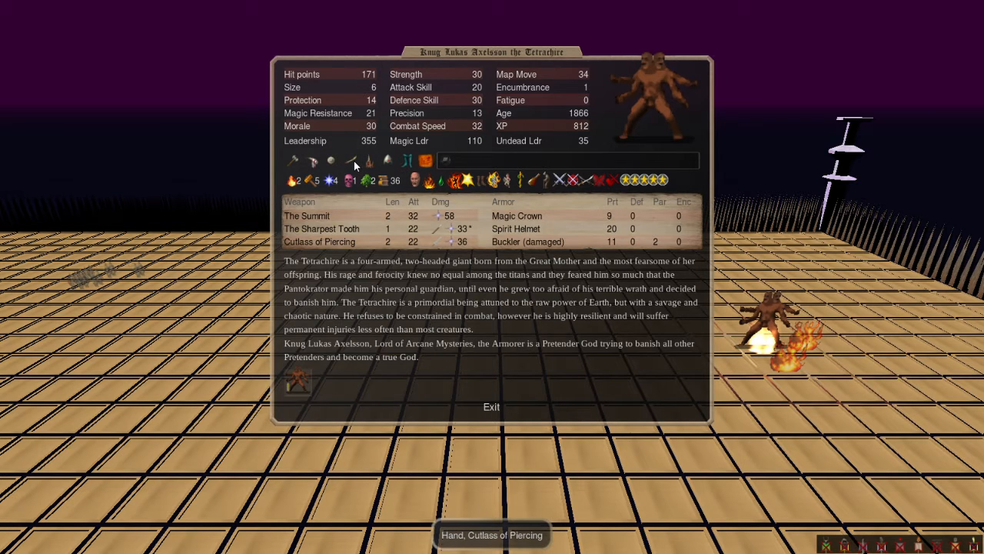
left_click(320, 242)
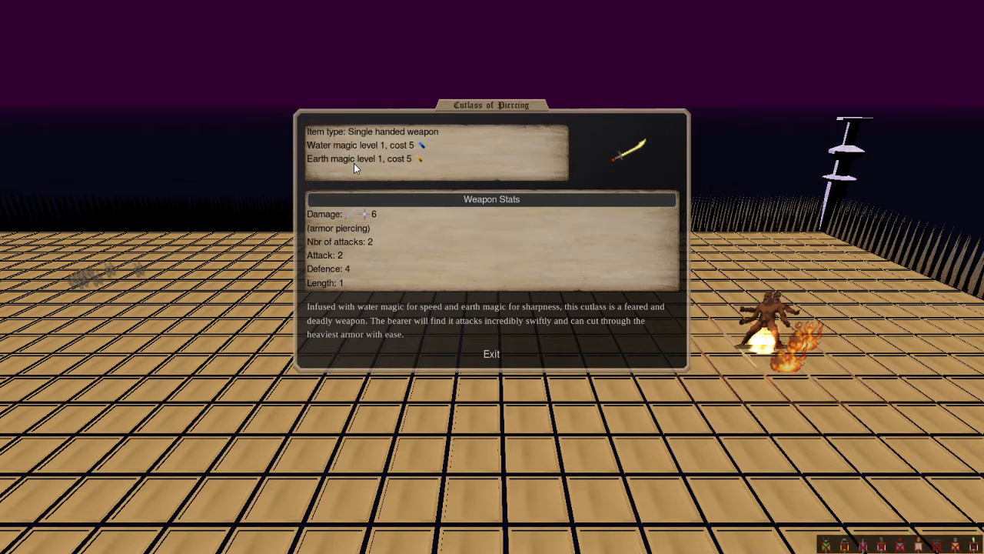
left_click(492, 354)
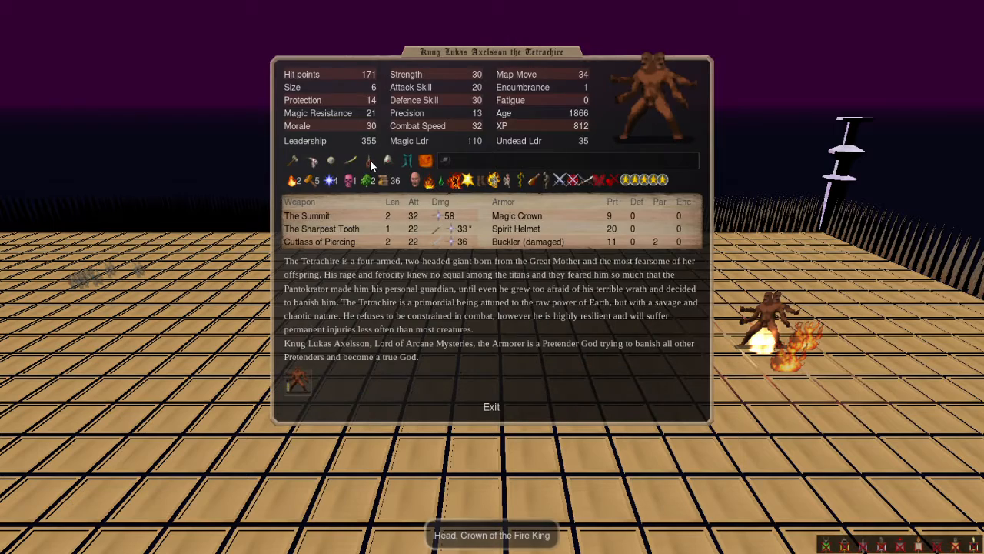
mouse_move(387, 162)
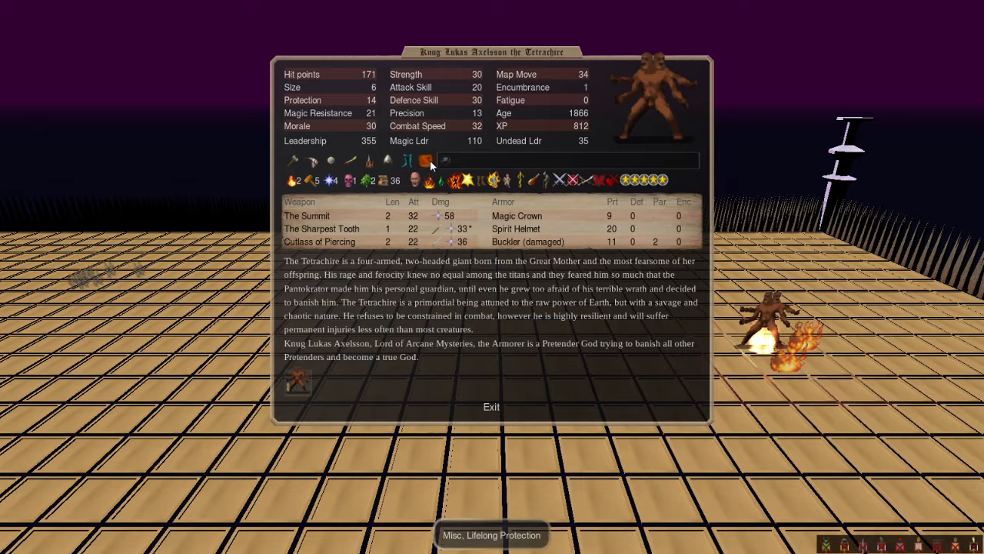
left_click(492, 406)
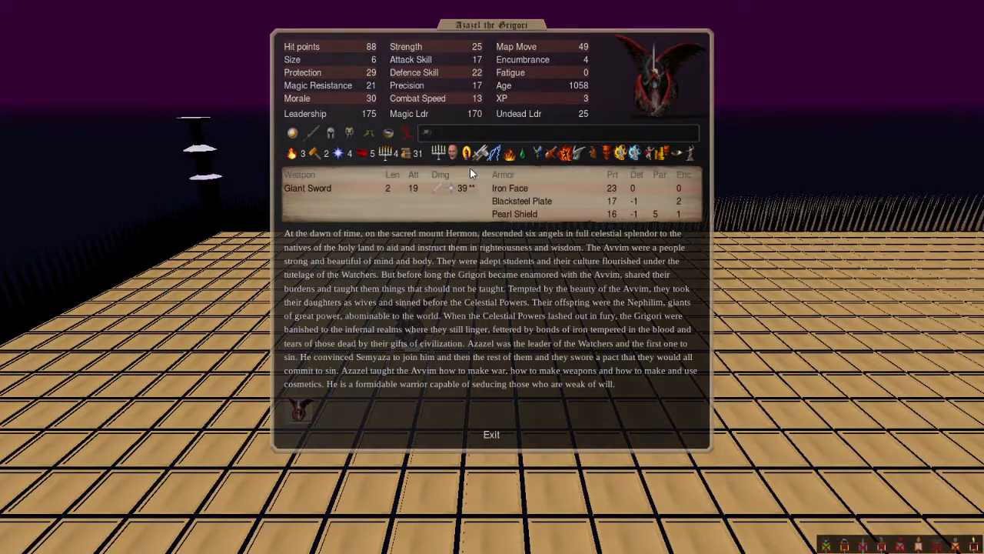
mouse_move(314, 132)
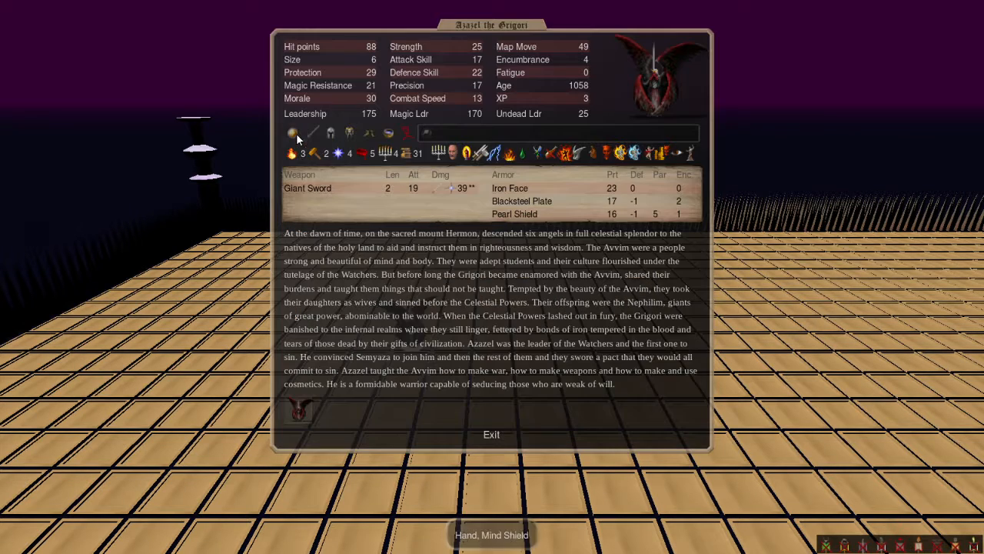
mouse_move(335, 134)
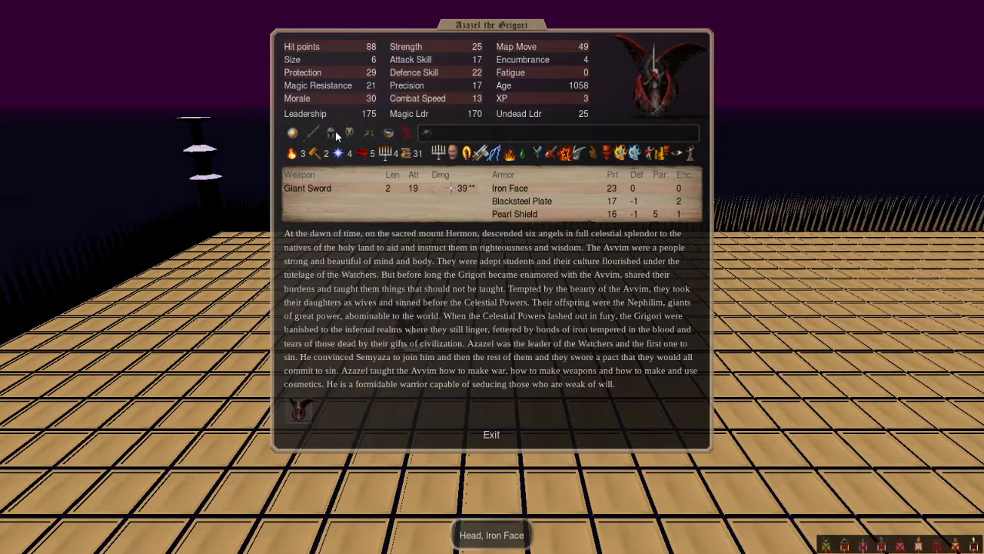
Step: Inspect Azazel the Grigori's Iron Face item and Corruptor ability
left_click(521, 200)
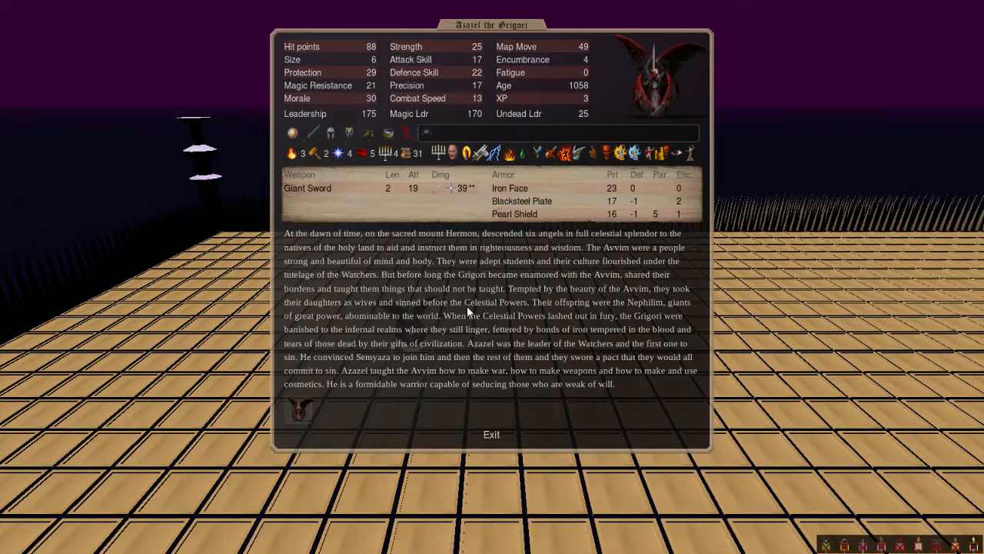
mouse_move(669, 154)
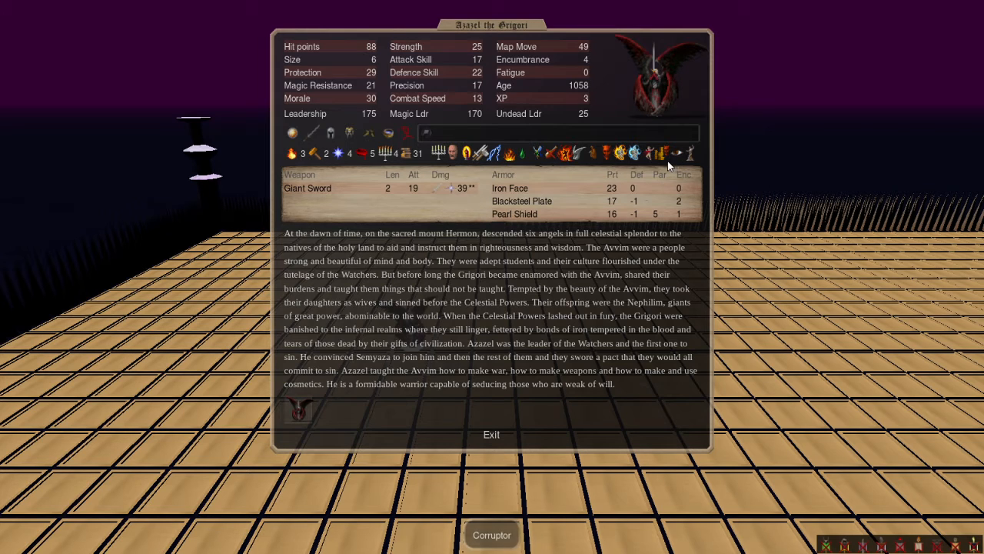
left_click(492, 535)
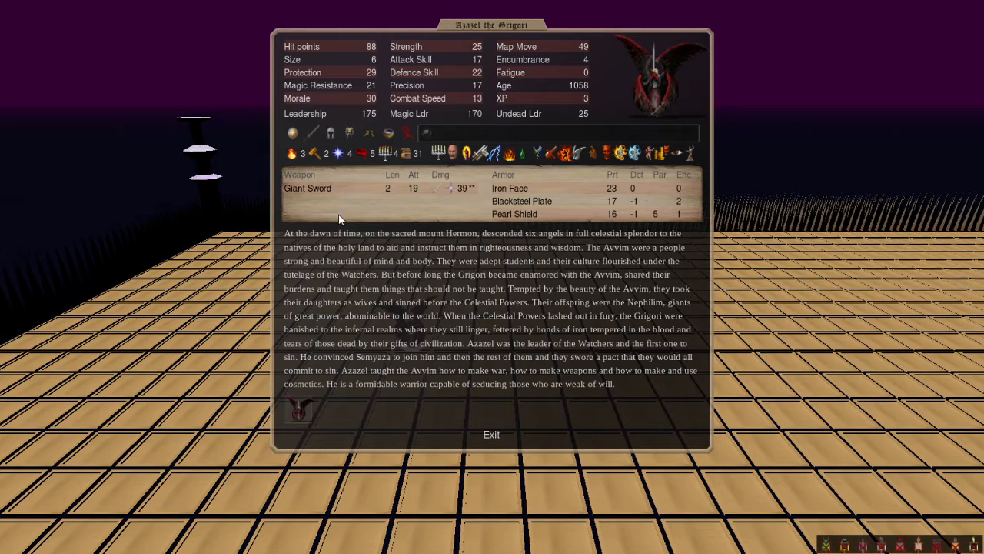
mouse_move(418, 306)
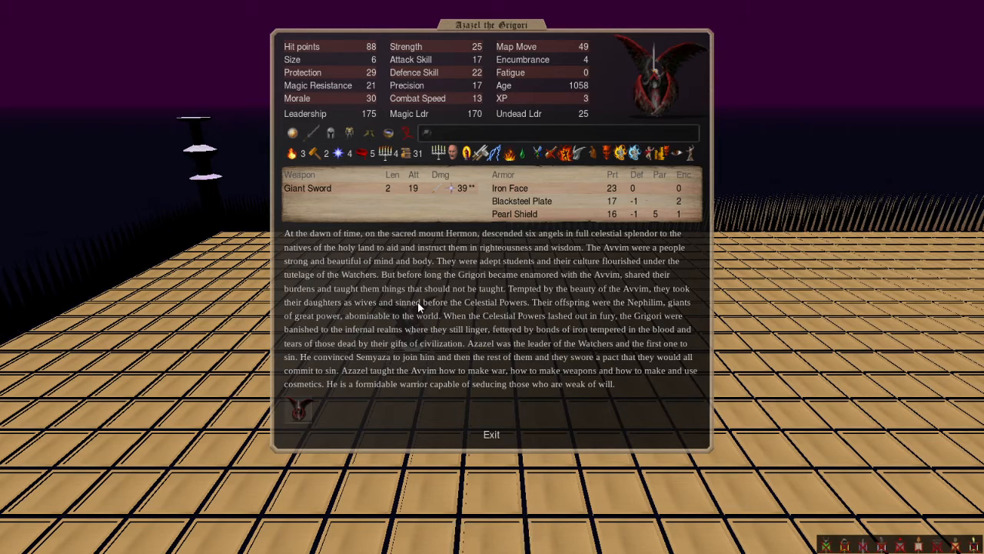
mouse_move(418, 147)
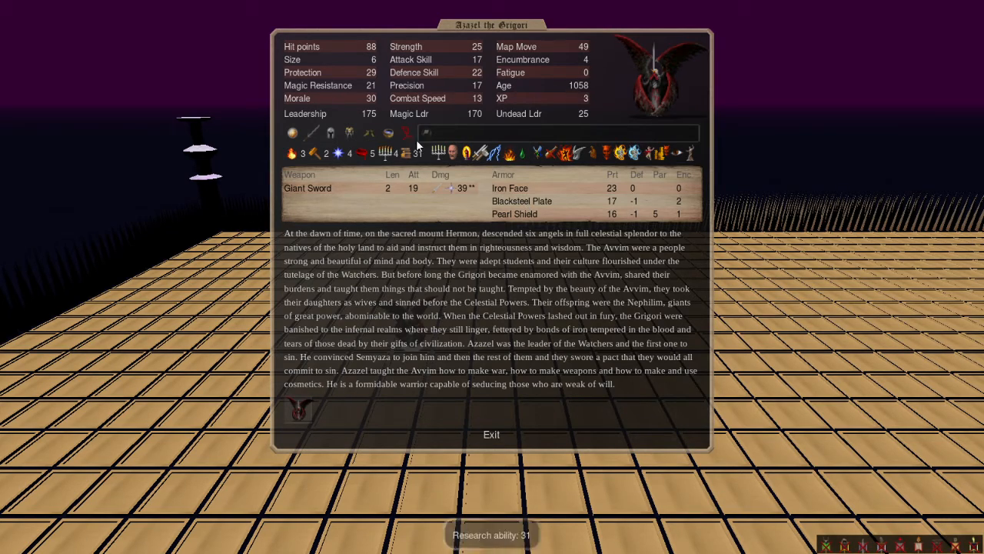
left_click(491, 434)
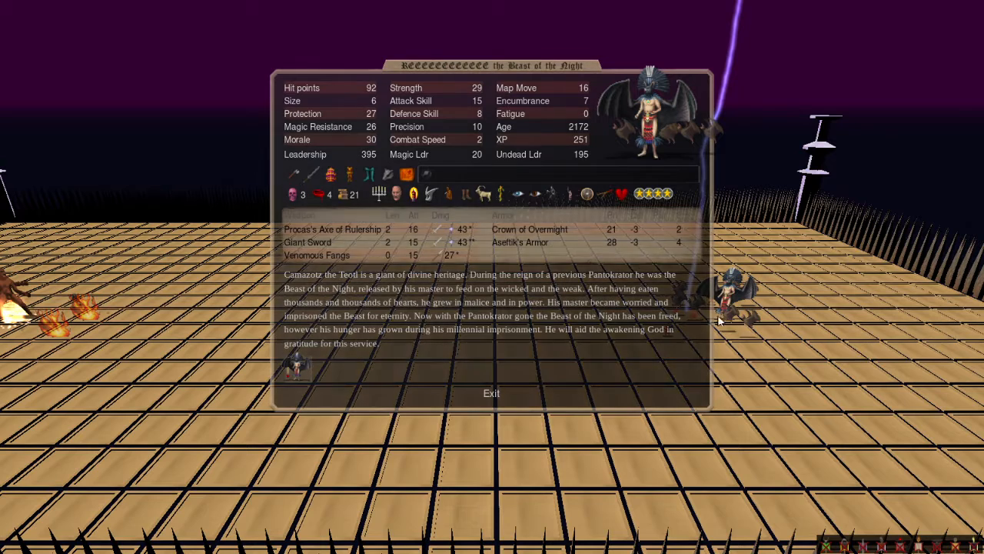
mouse_move(314, 175)
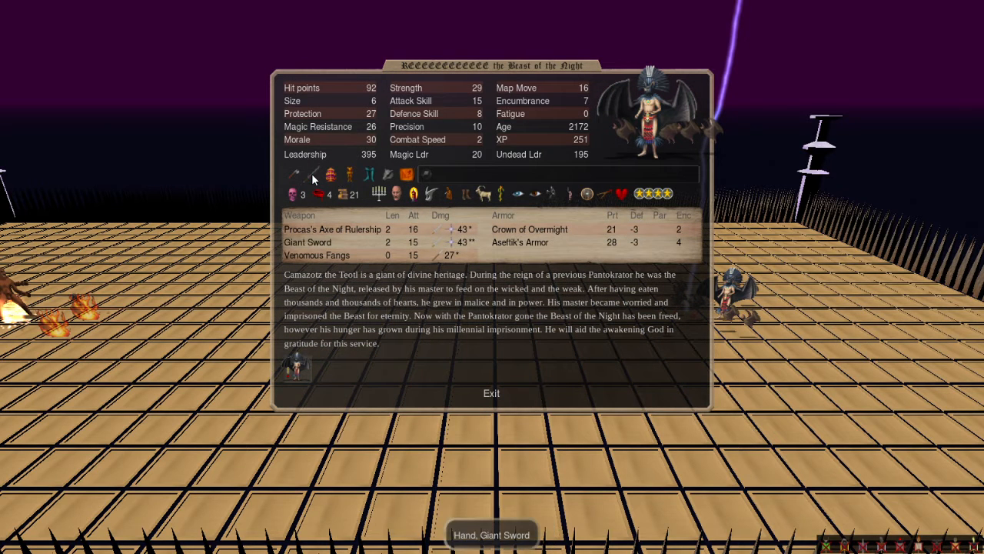
mouse_move(295, 174)
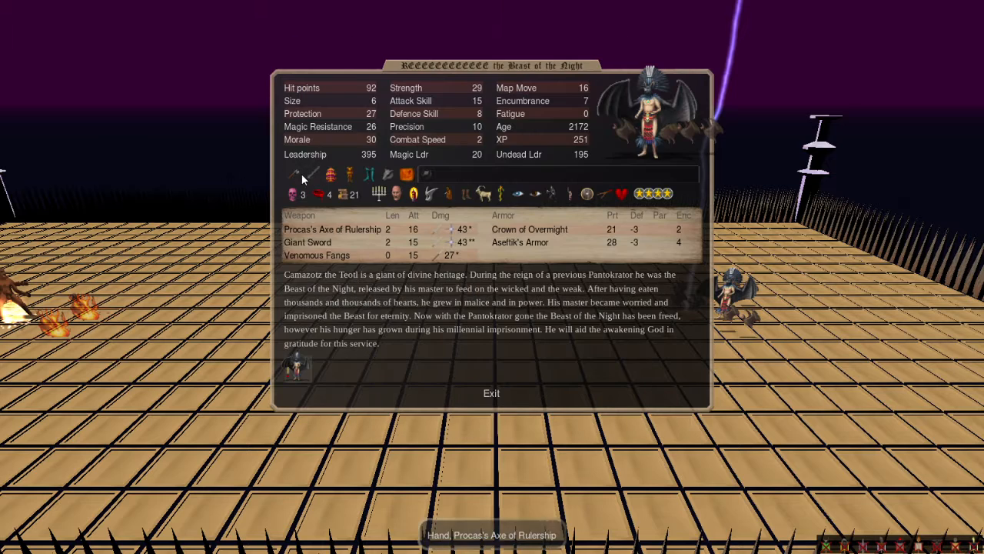
mouse_move(351, 174)
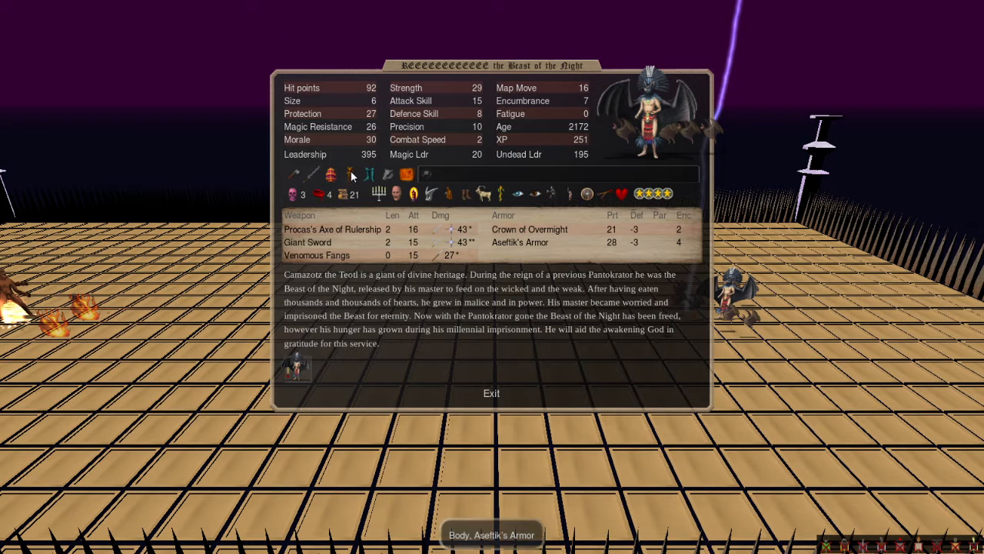
mouse_move(393, 178)
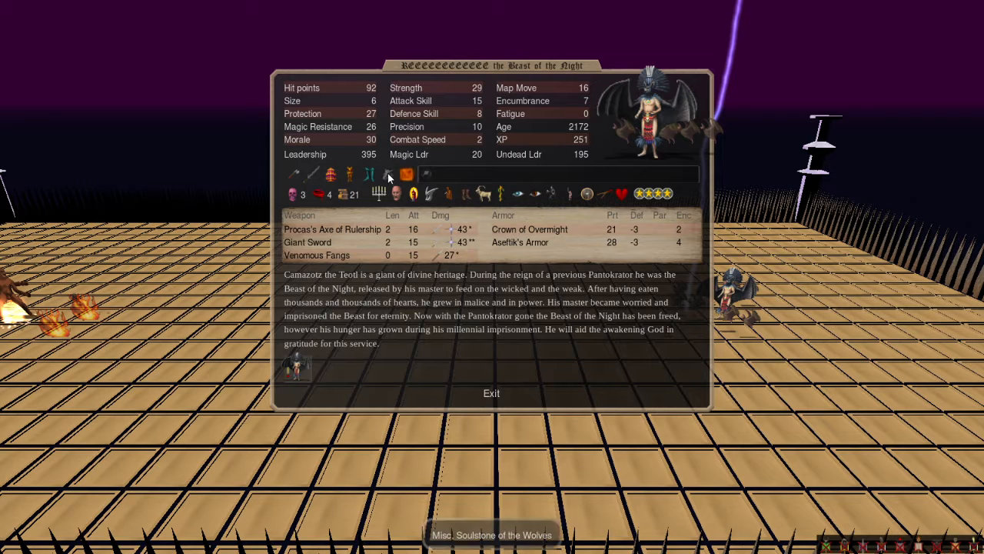
mouse_move(369, 178)
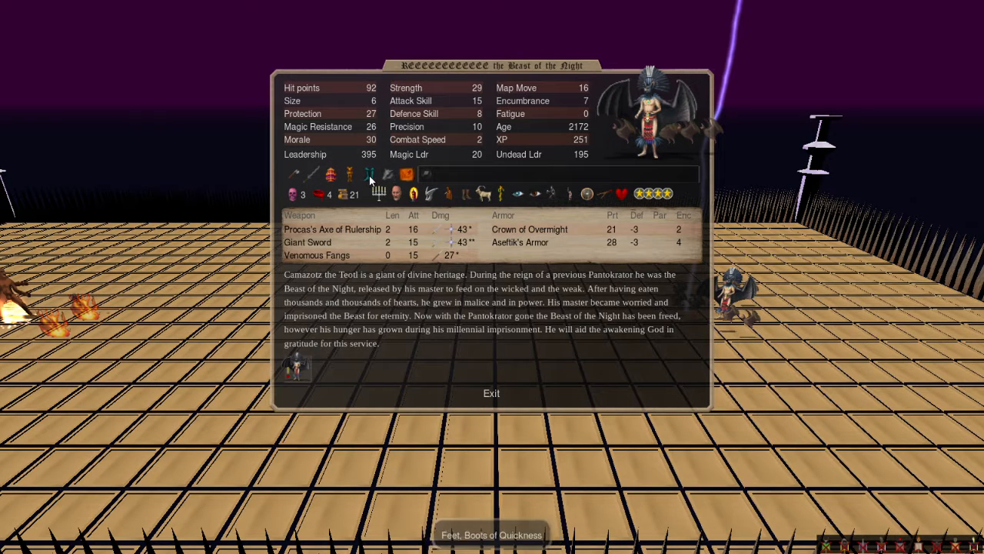
Step: Inspect the Beast of the Night's Boots of Quickness
left_click(491, 394)
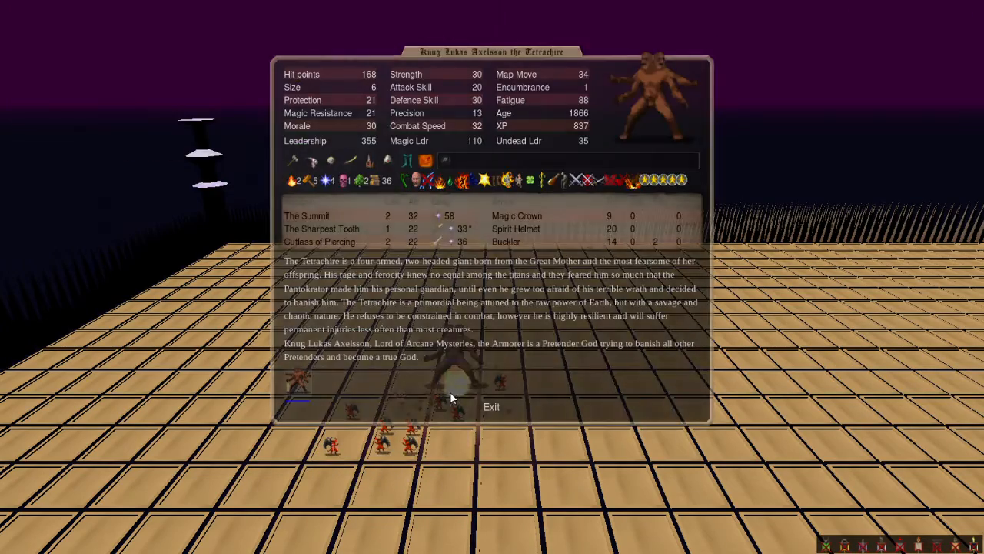
Step: Leave the final arena battle and return to the messages list
left_click(490, 406)
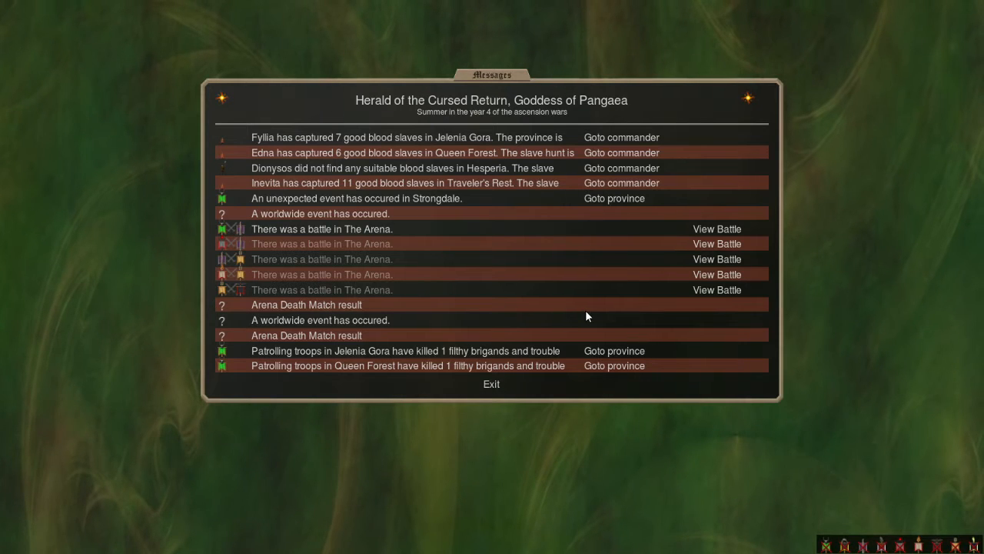
mouse_move(385, 310)
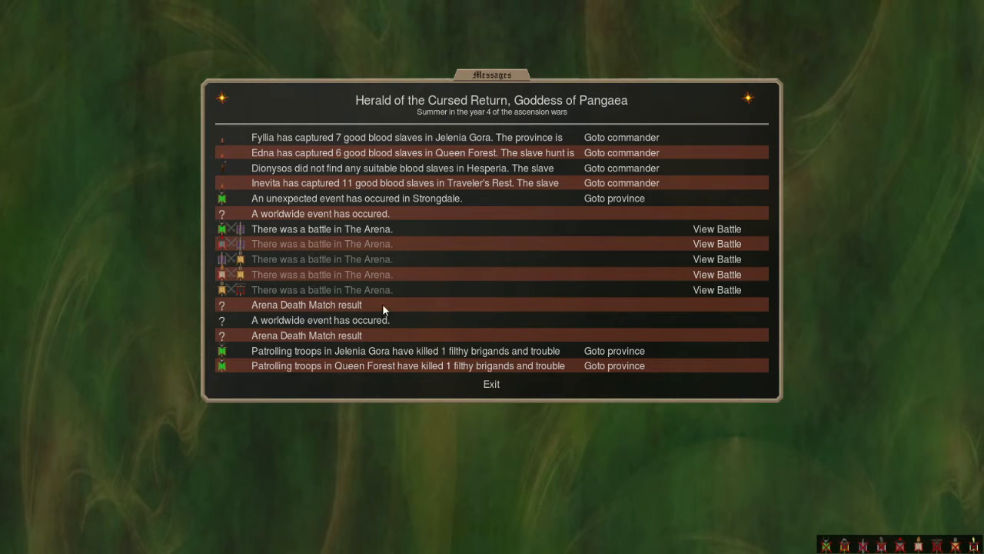
mouse_move(465, 299)
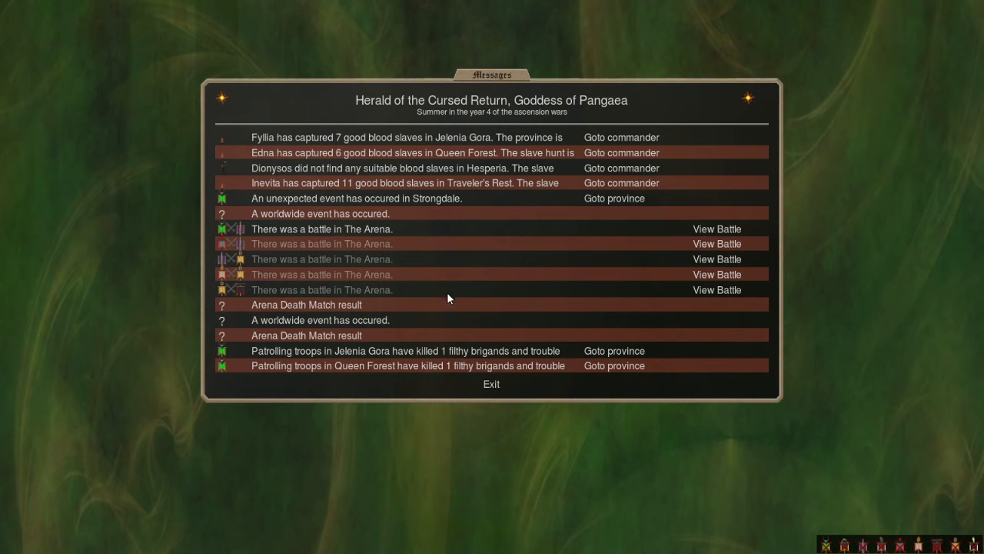
mouse_move(474, 299)
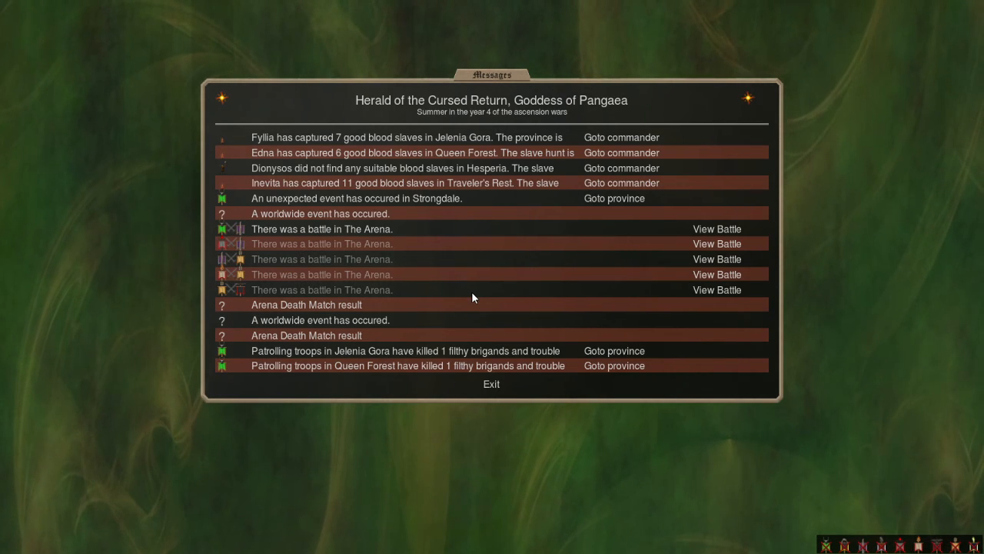